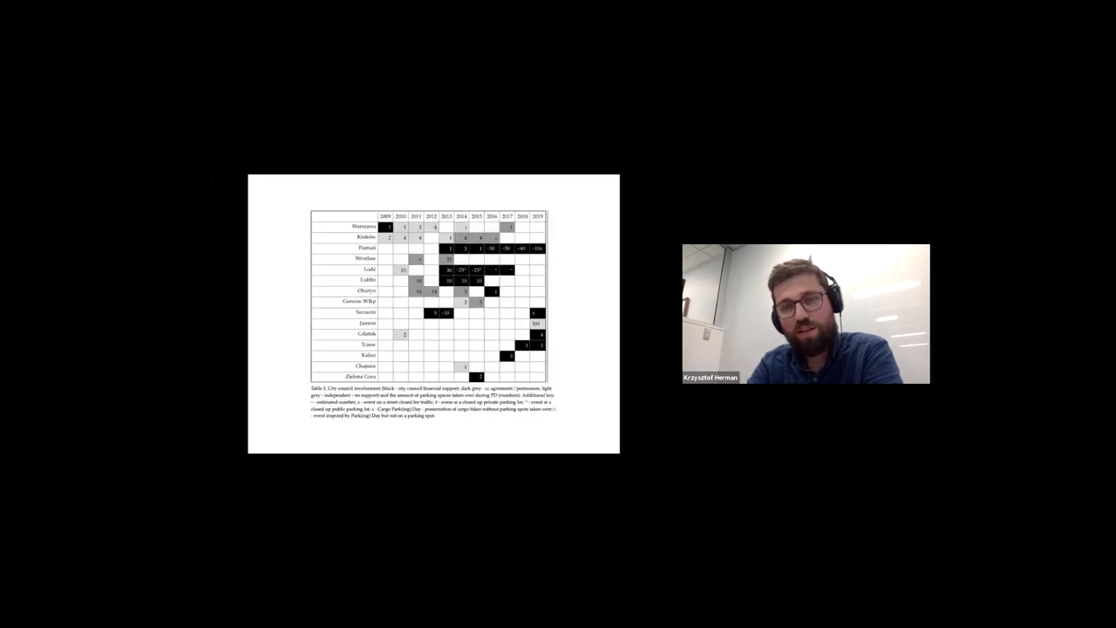
# Advance to the diagram slide showing the 2005-2020 shift from grassroots to official
pyautogui.press('Right')
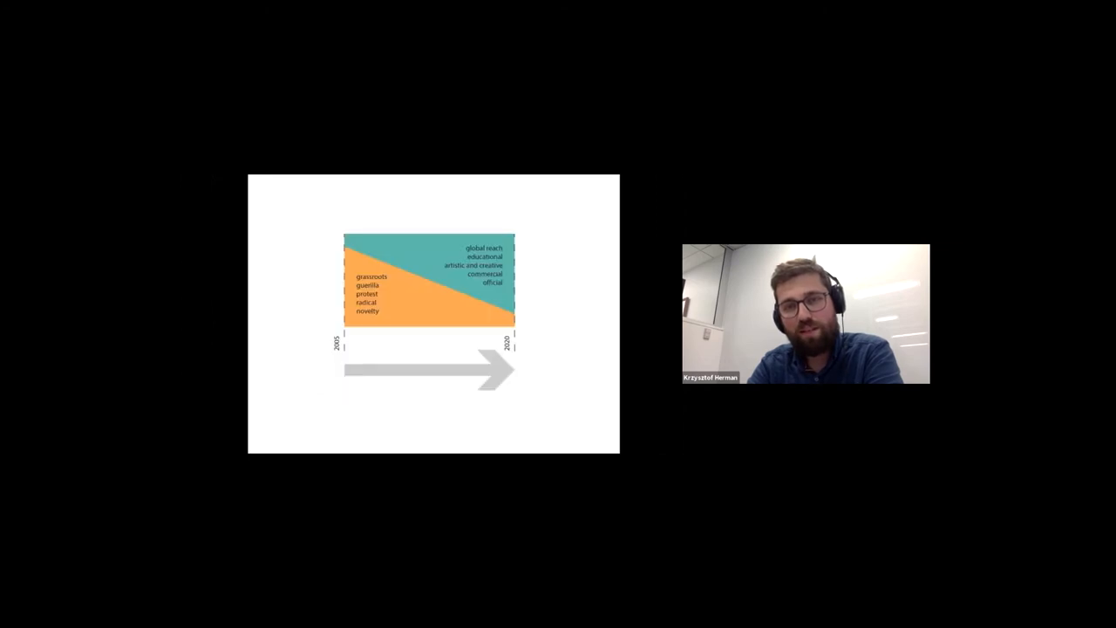